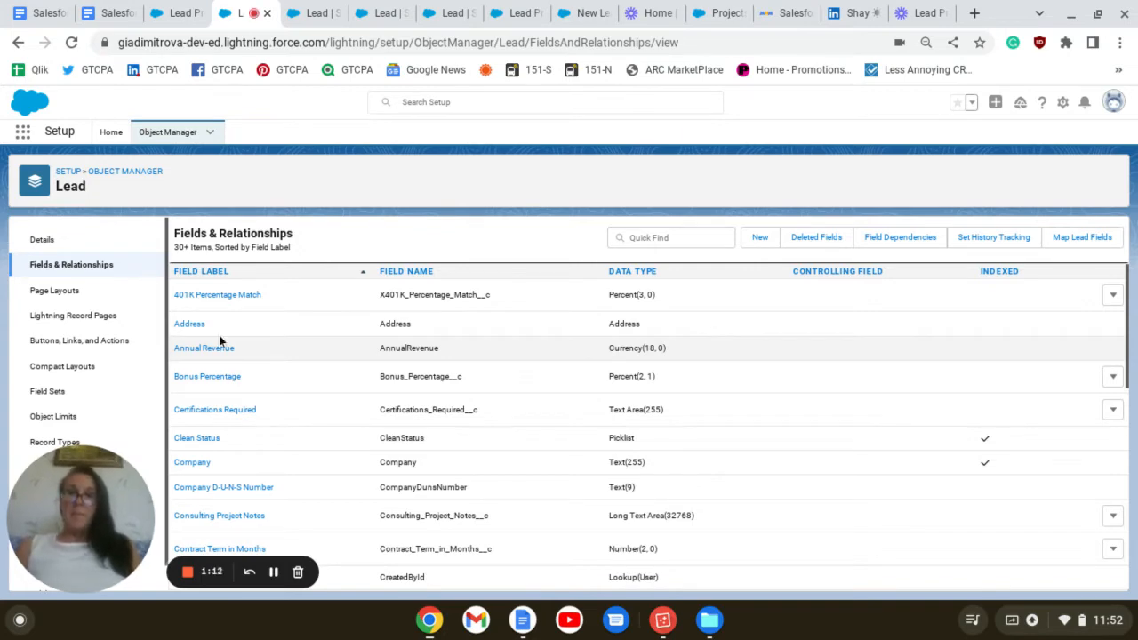
mouse_move(271, 301)
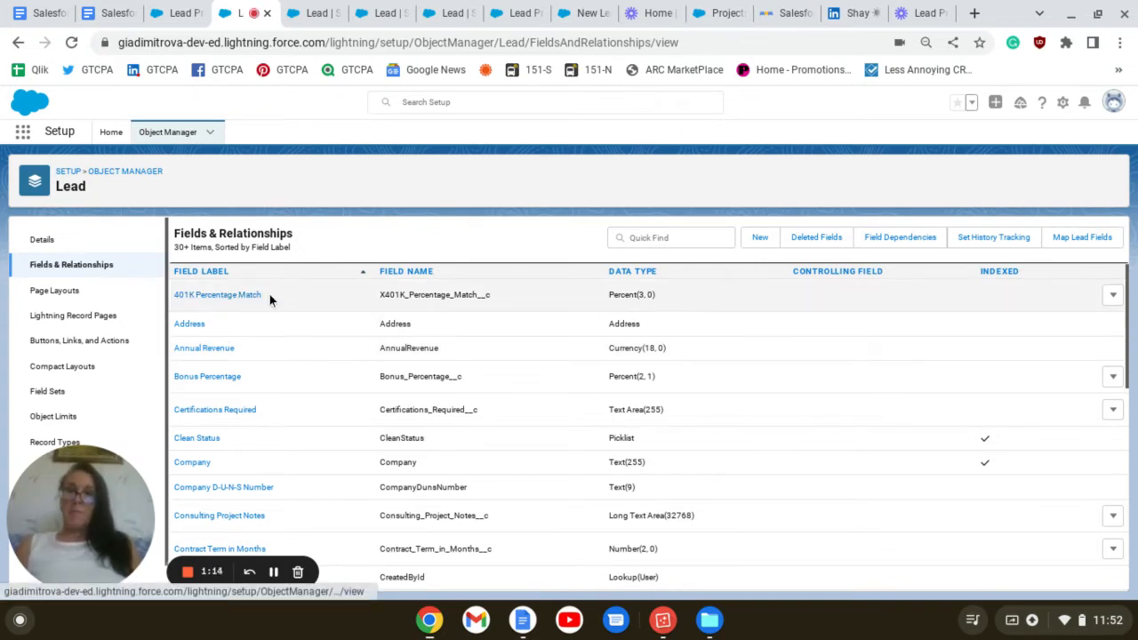
mouse_move(660, 303)
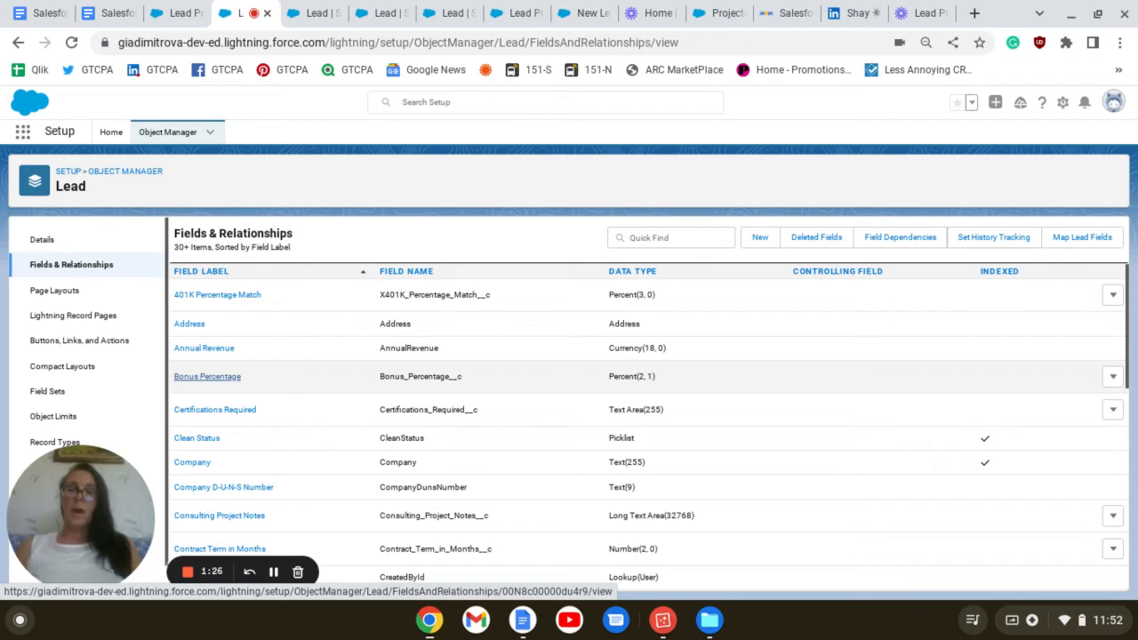
mouse_move(612, 392)
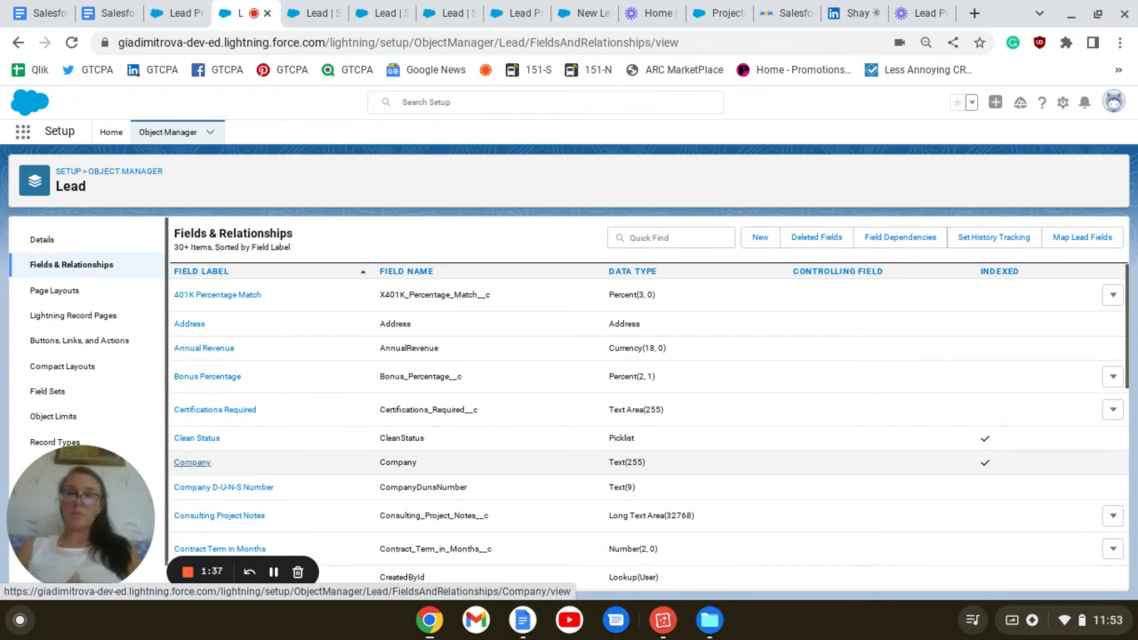
Scroll through the Lead Fields & Relationships list, then show the Lead Page Layouts.
scroll("down", 3)
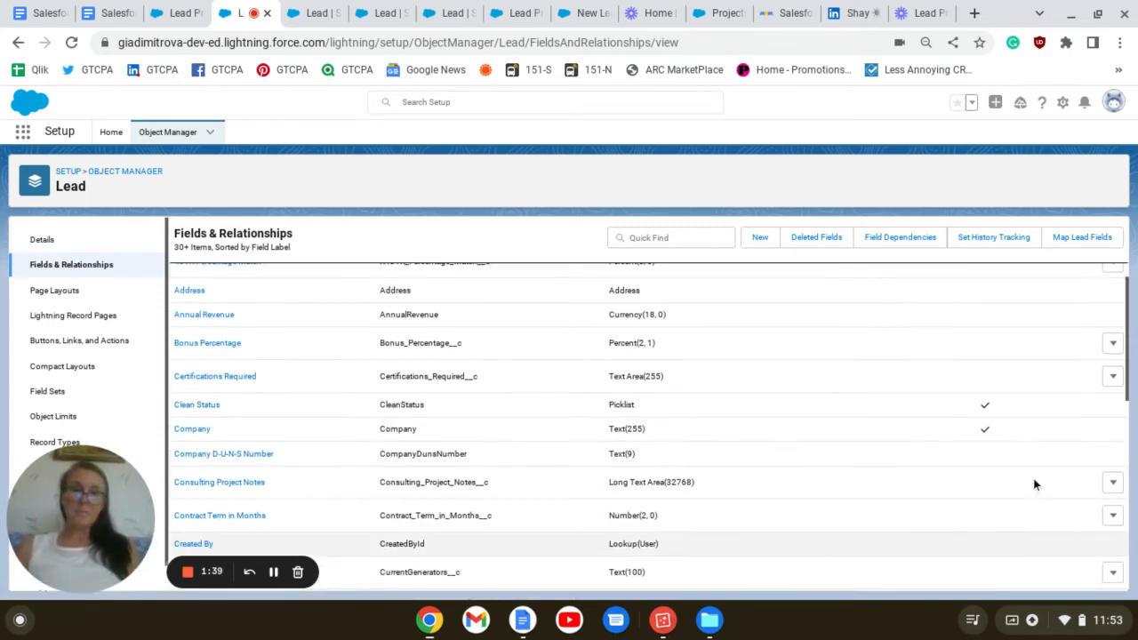
scroll("down", 3)
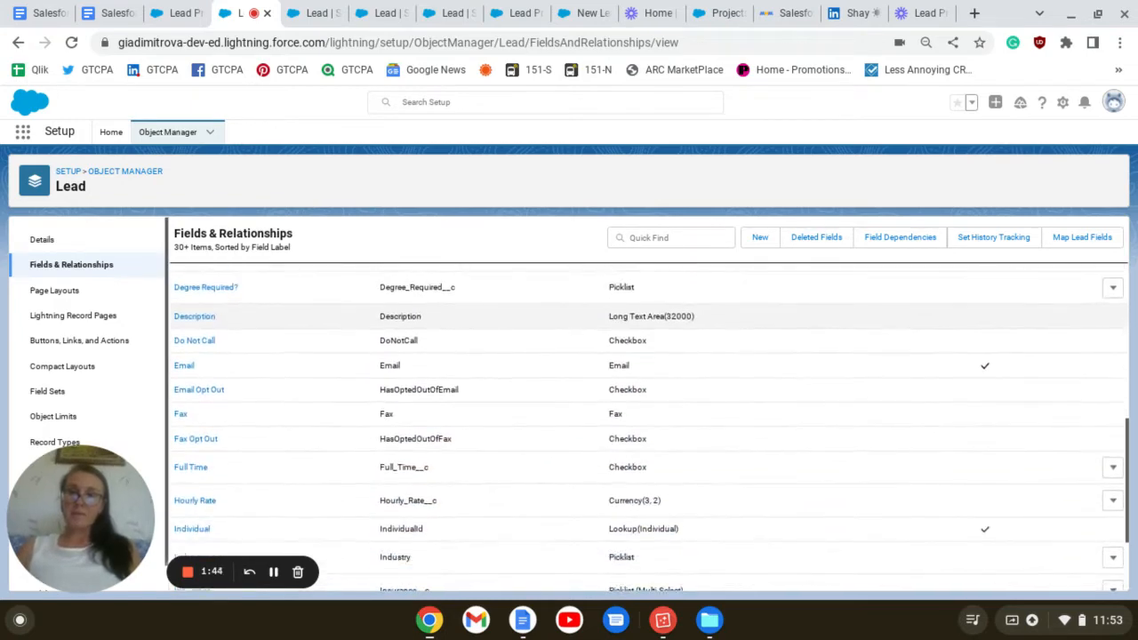
scroll("down", 3)
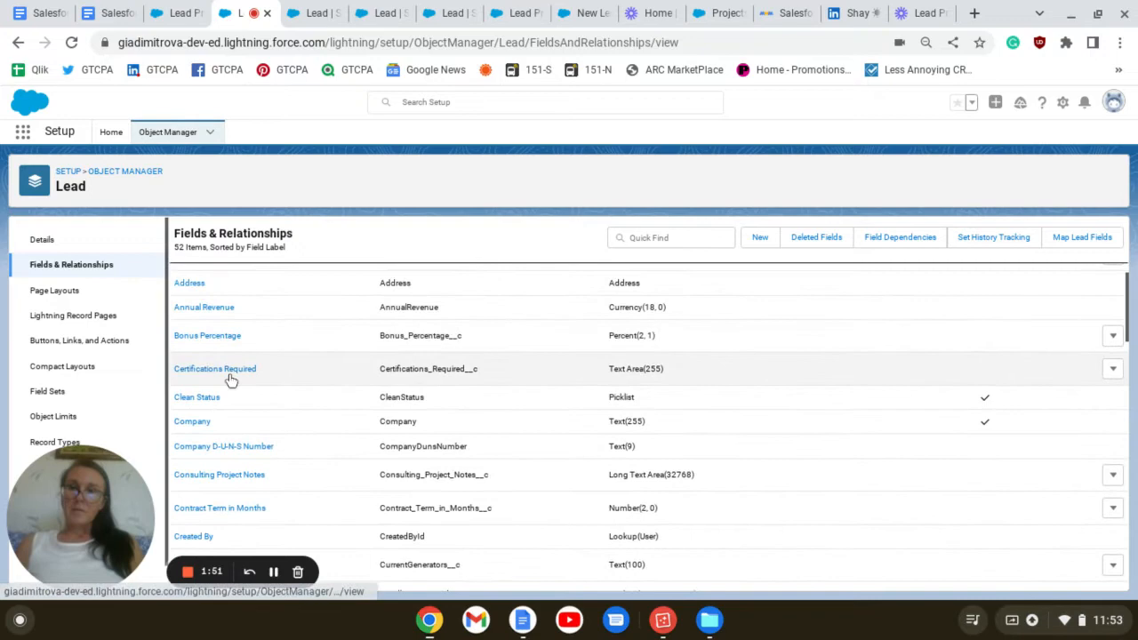
mouse_move(207, 335)
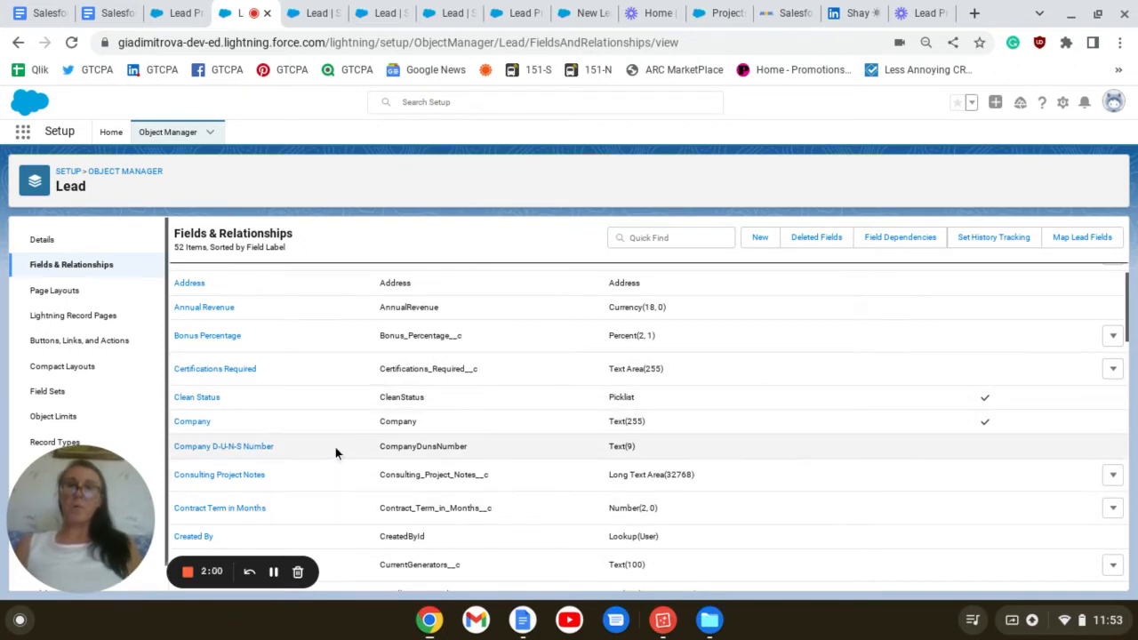
left_click(54, 290)
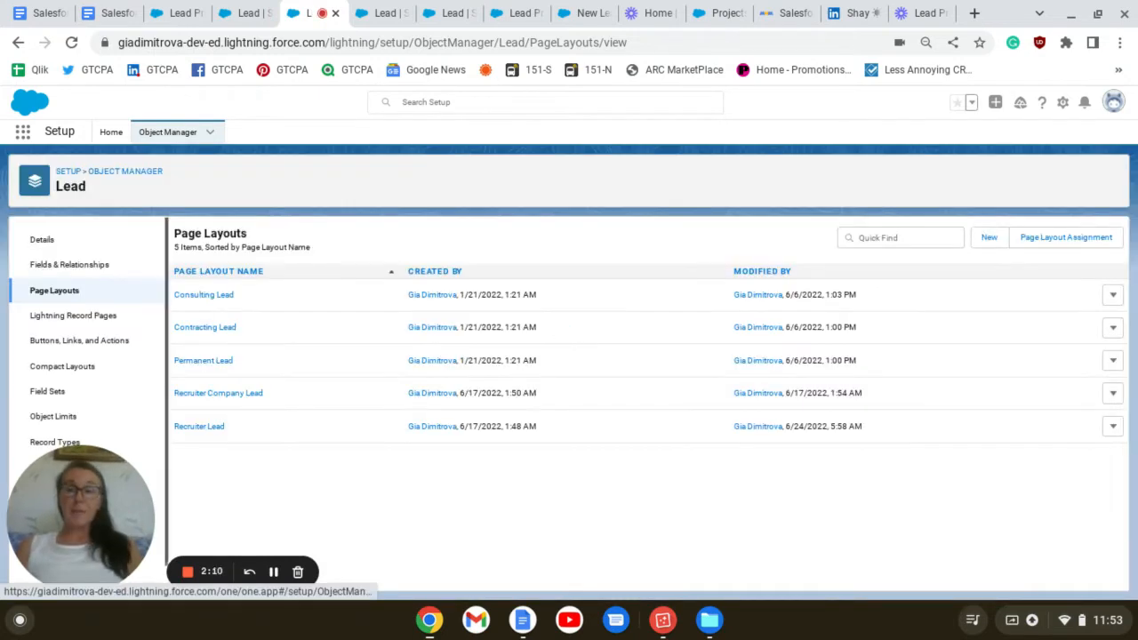
left_click(926, 42)
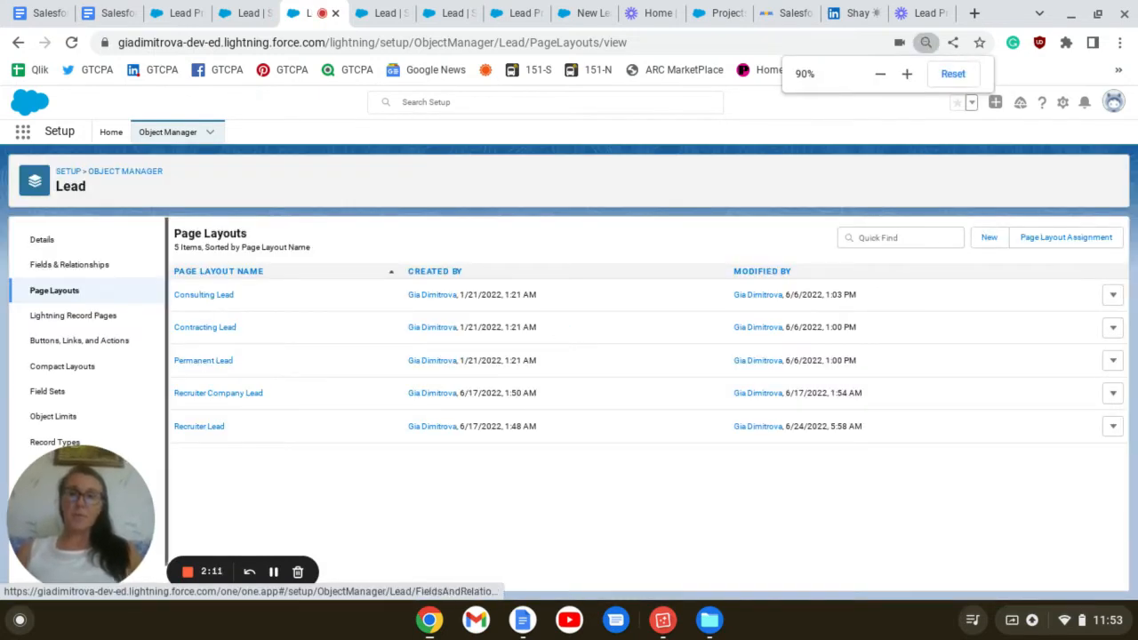
left_click(953, 72)
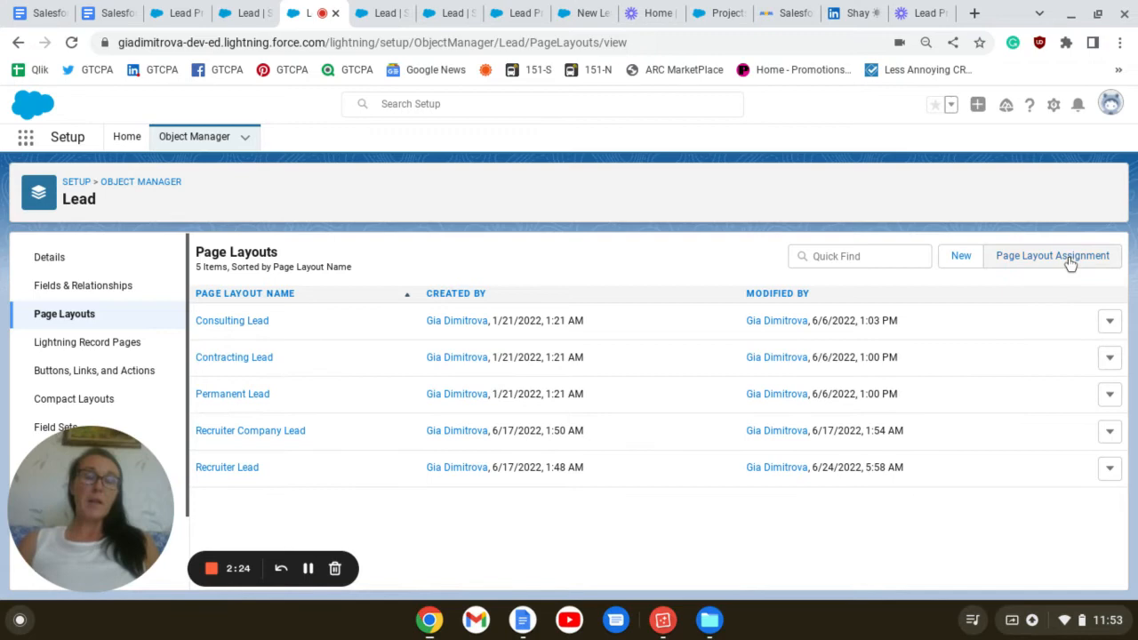
left_click(1053, 256)
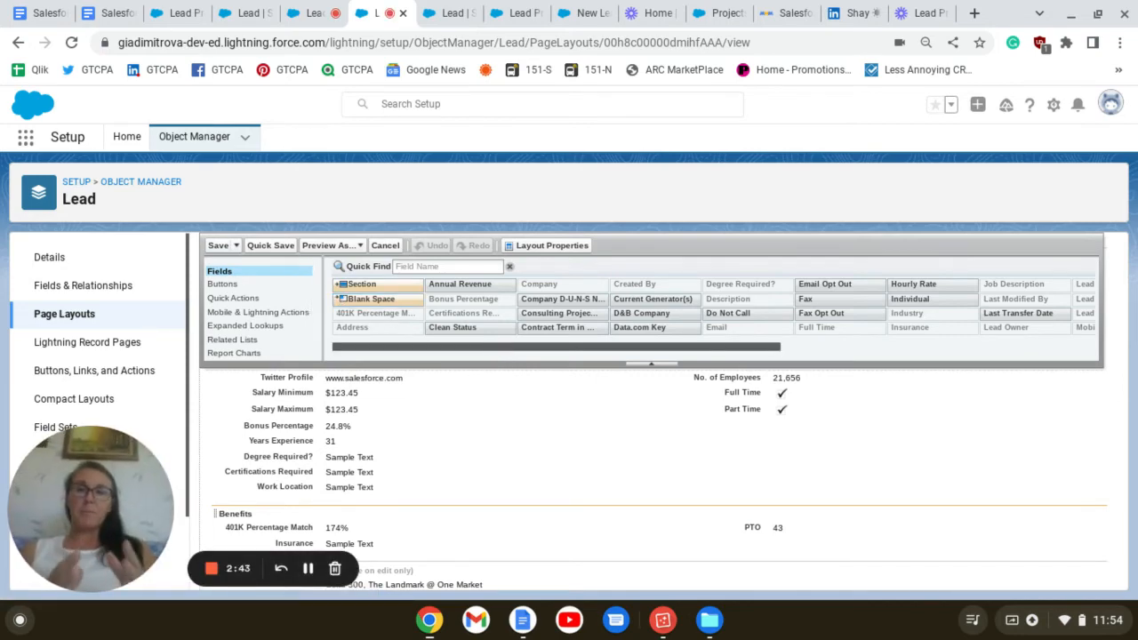
Open the Consulting Lead record type and scroll through its editable picklists.
left_click(277, 425)
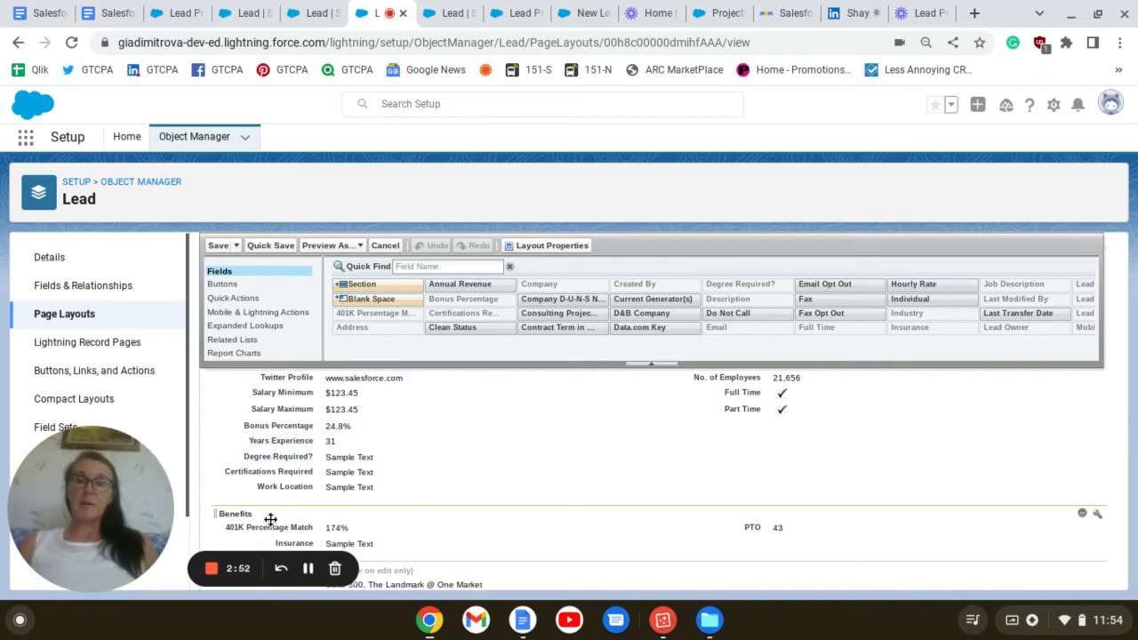
scroll("down", 3)
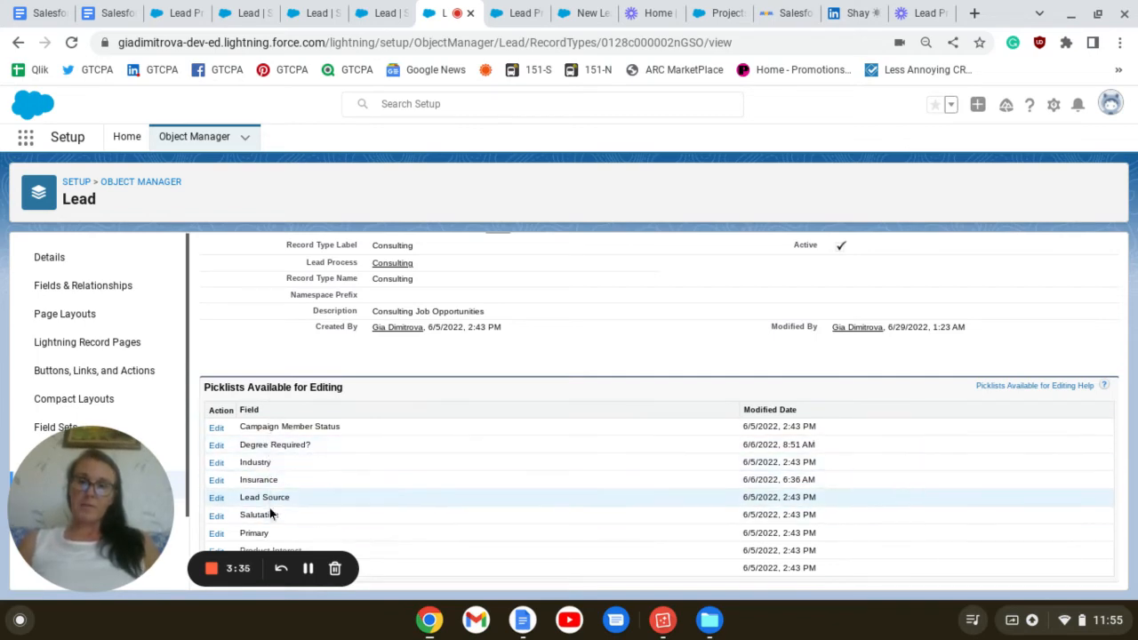
mouse_move(259, 479)
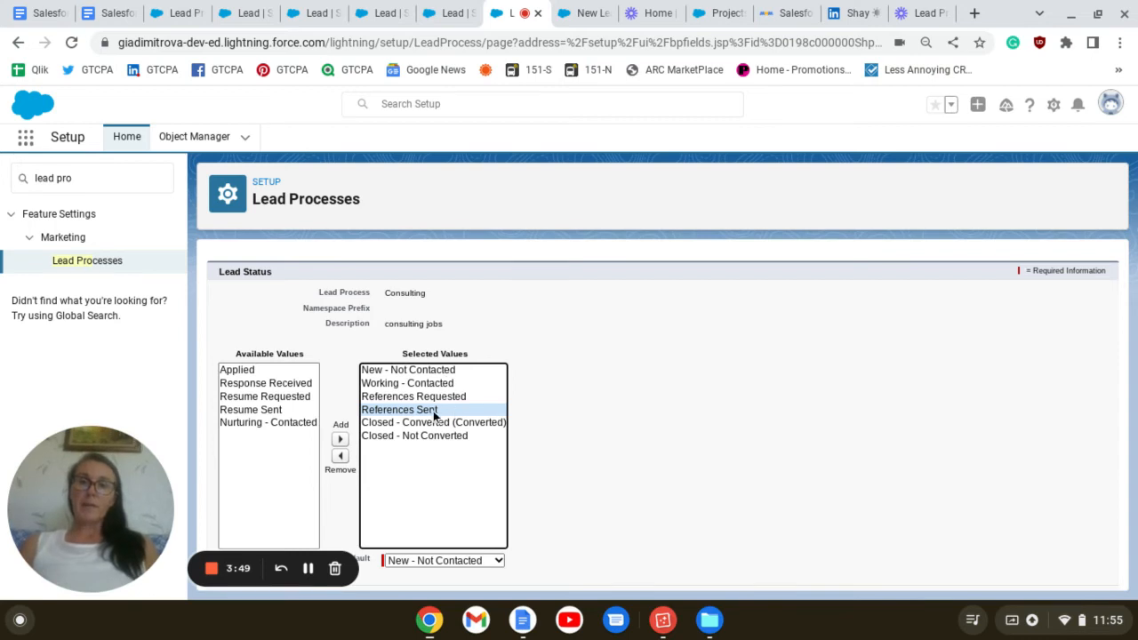
mouse_move(494, 419)
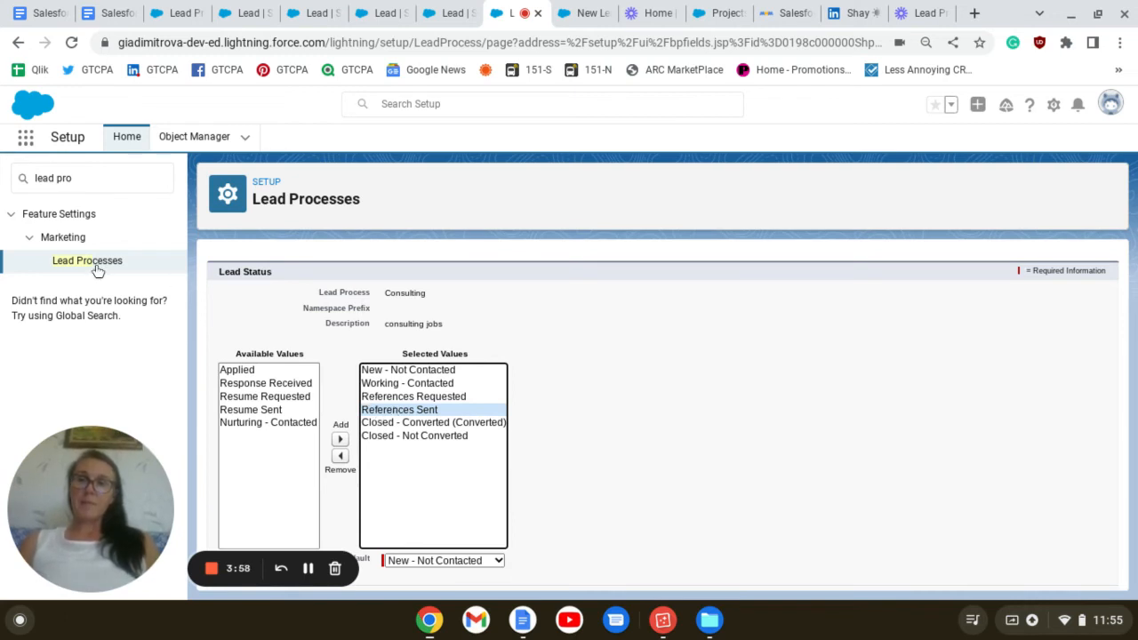
Go back to the Lead Processes list and view the Contract process's status values.
left_click(88, 260)
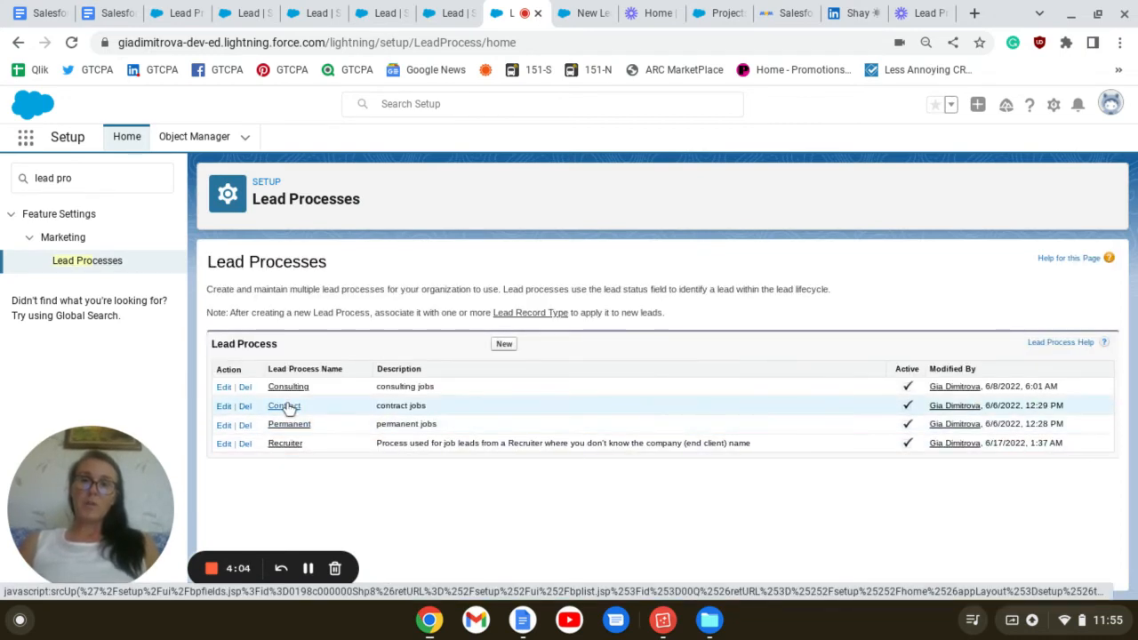
left_click(284, 405)
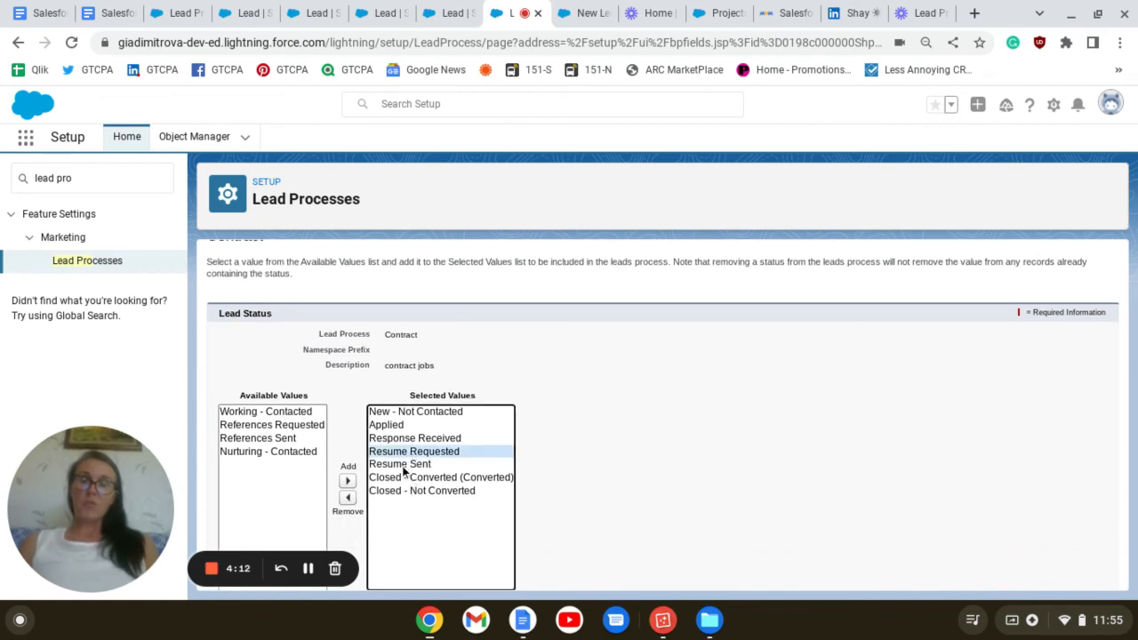
left_click(583, 12)
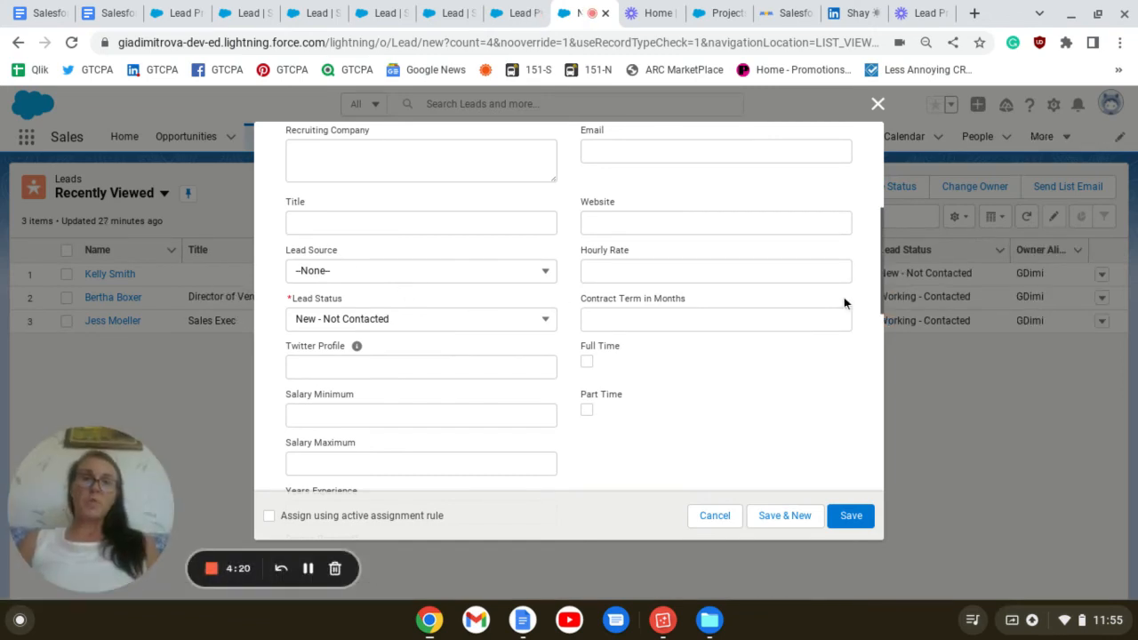
mouse_move(502, 396)
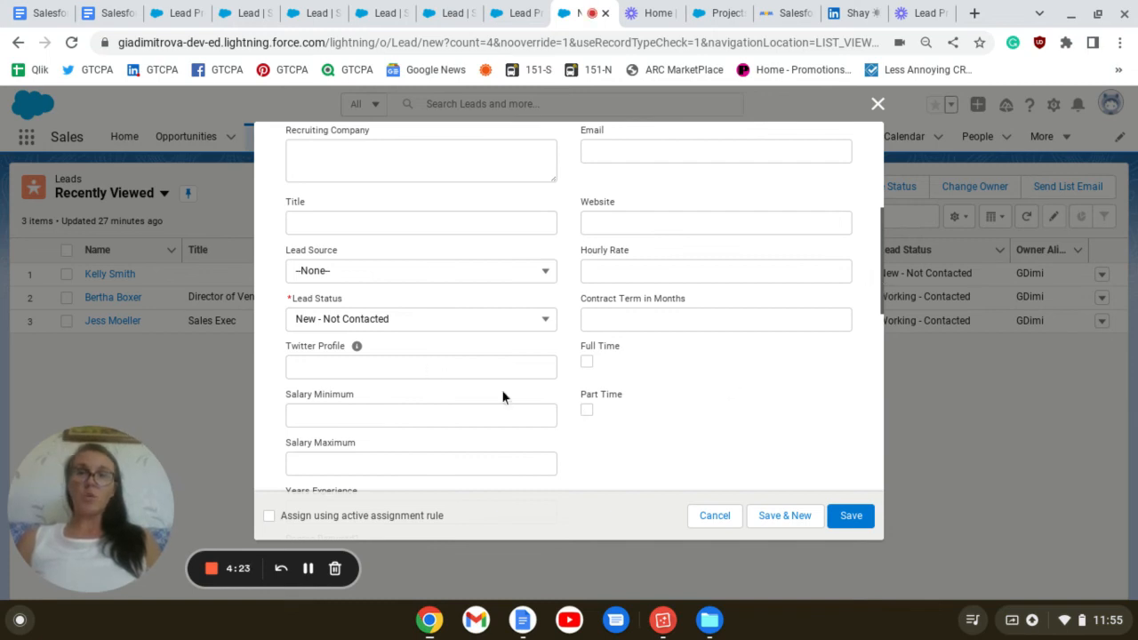
mouse_move(885, 260)
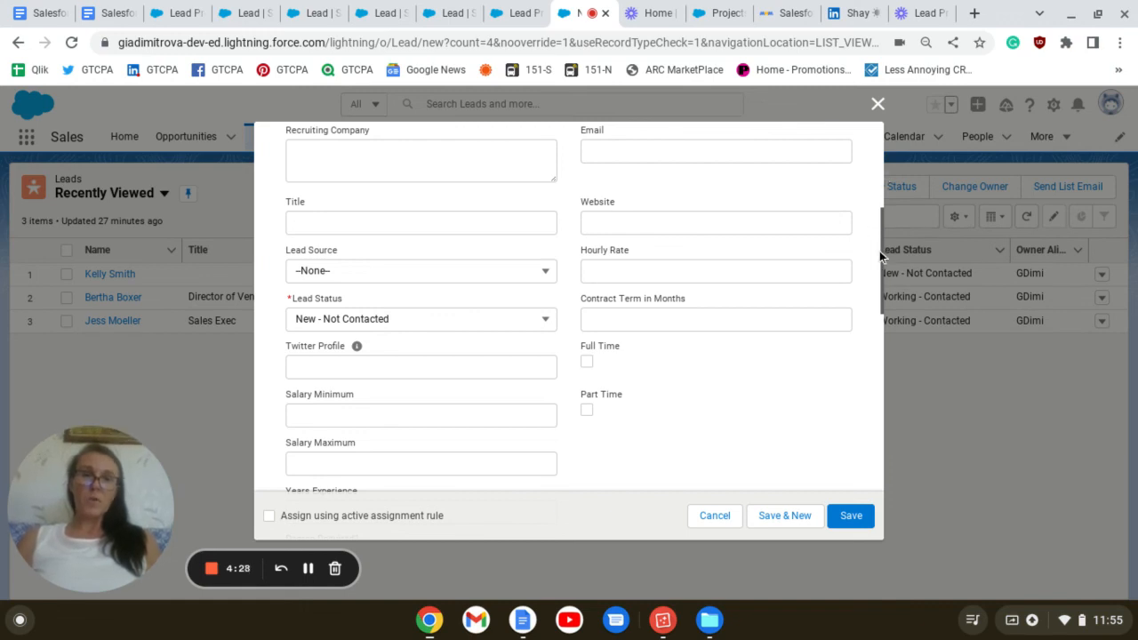
mouse_move(885, 218)
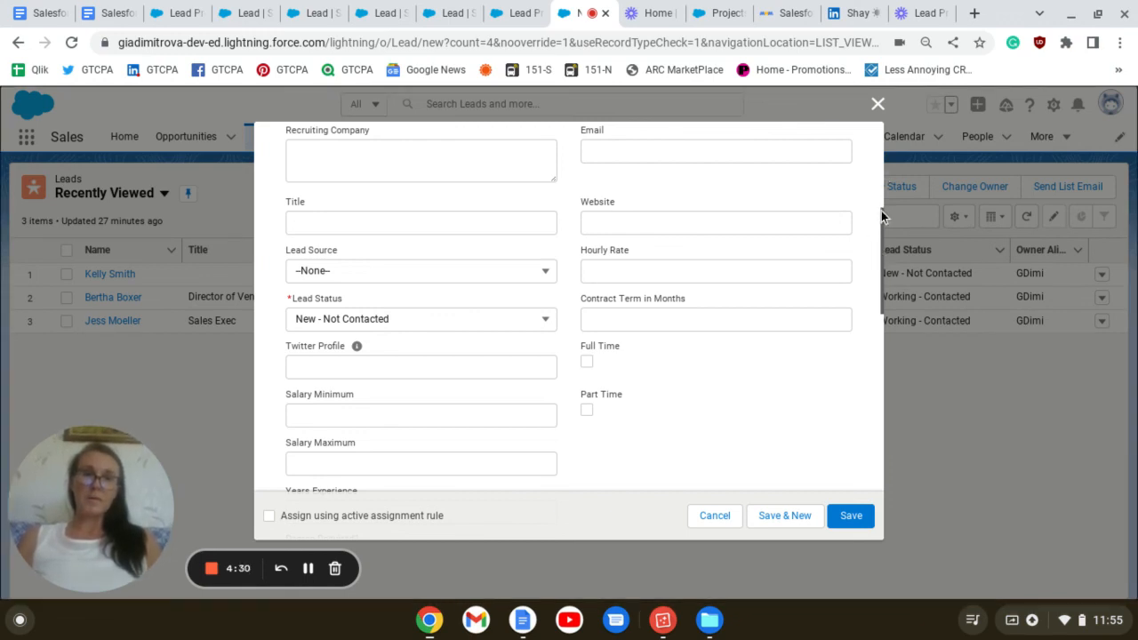
mouse_move(681, 190)
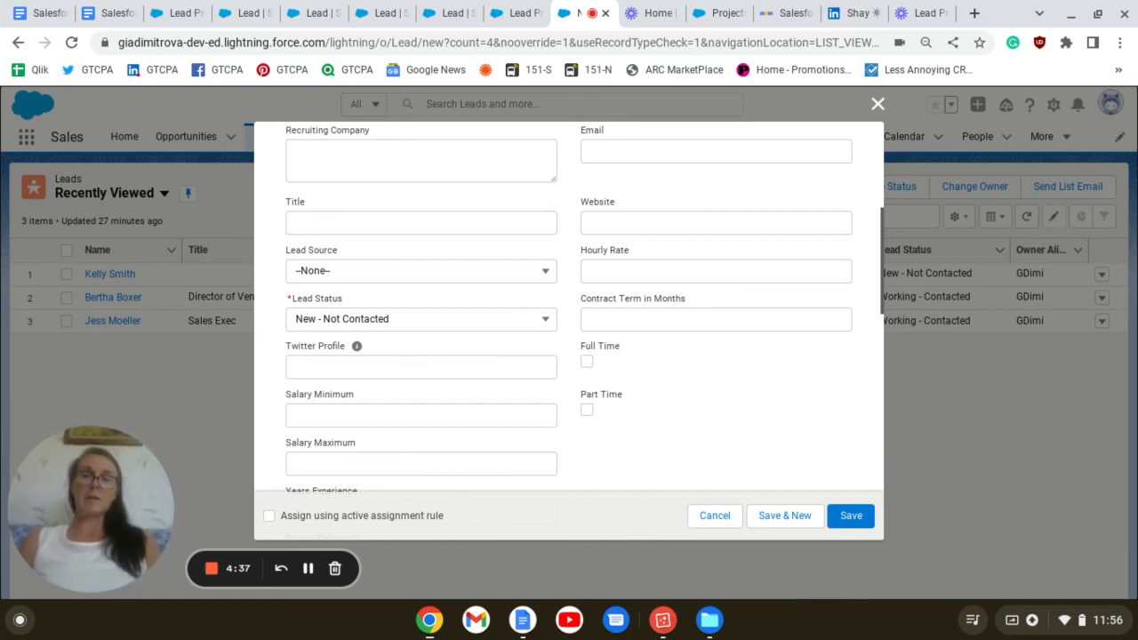
Select the Hourly Rate and Contract Term in Months fields on the new Contract lead form.
left_click(715, 271)
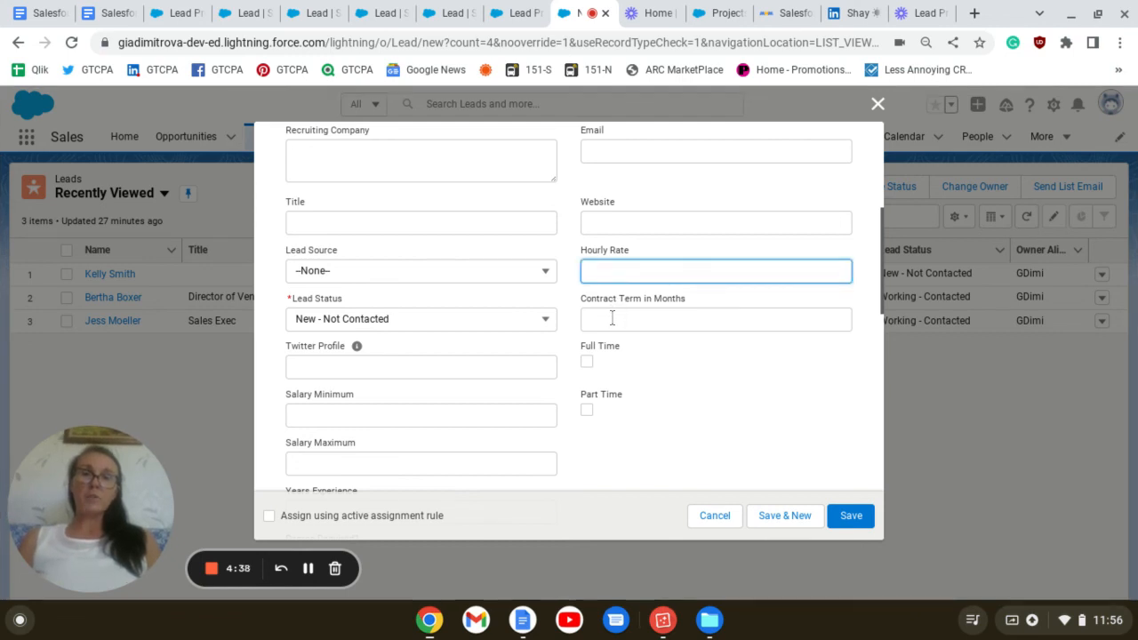
left_click(716, 319)
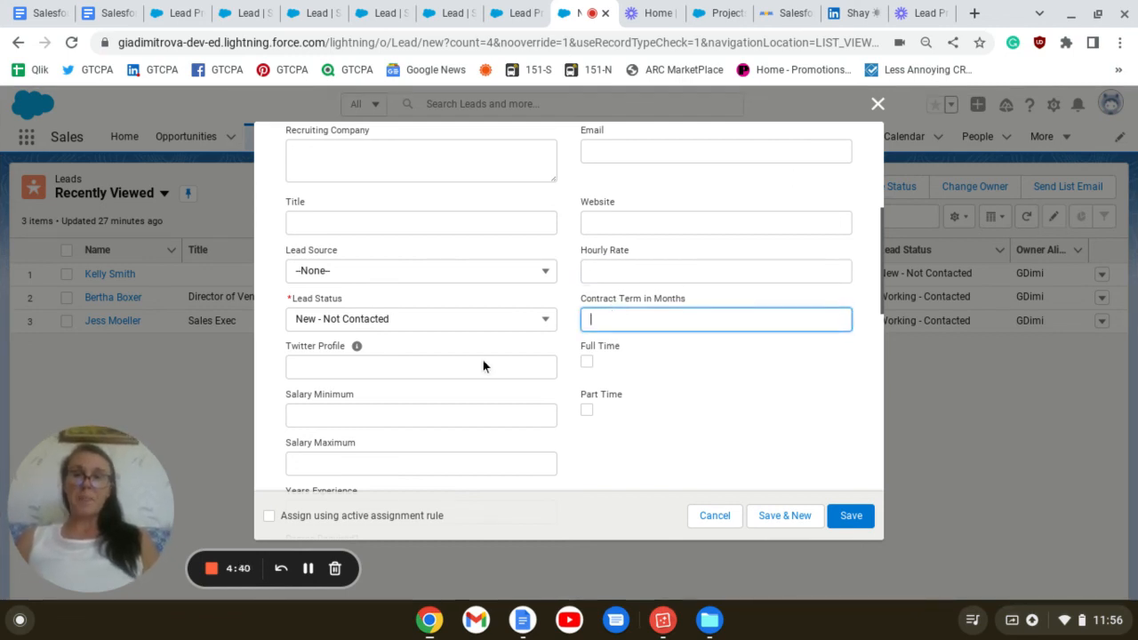